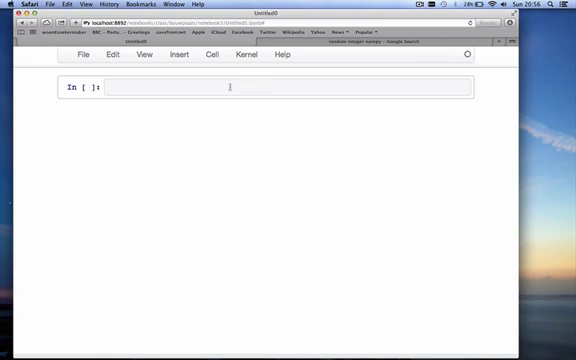
- Write for i in range(5): print 'the value of i is', i in the first cell
text(for i in)
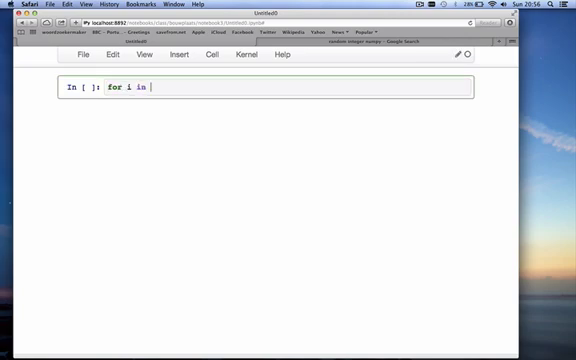
text(range(5):)
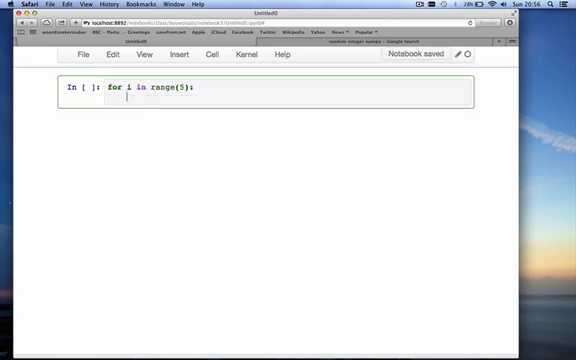
text(print ';the va)
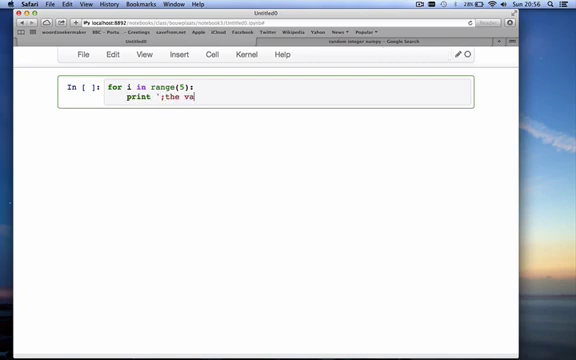
key(Backspace)
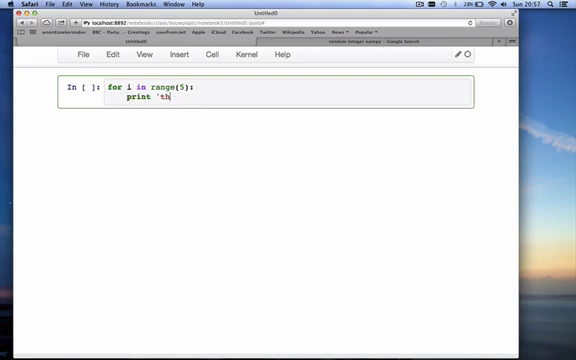
text(e value of i is)
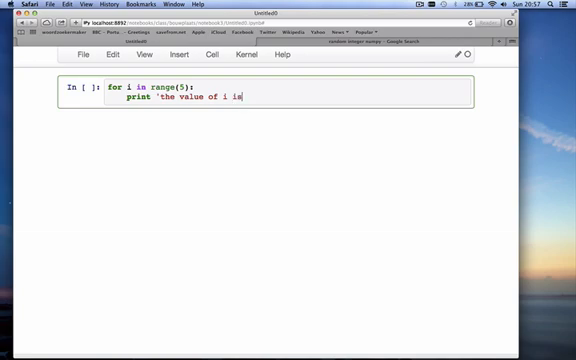
text(',i)
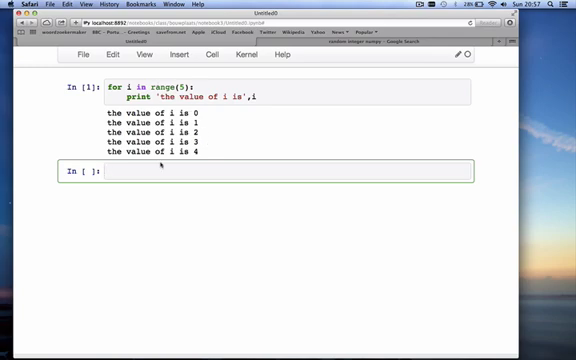
- Add import numpy as np and try np.arange() after the bare range call
text(range(5)
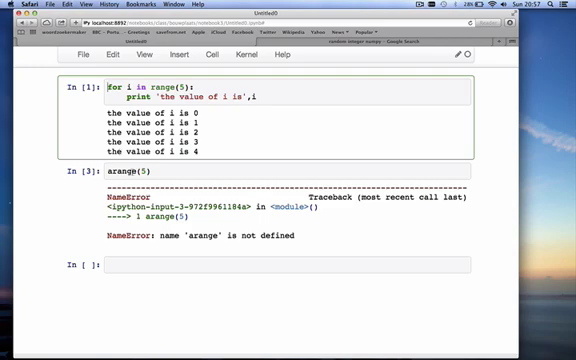
text(import)
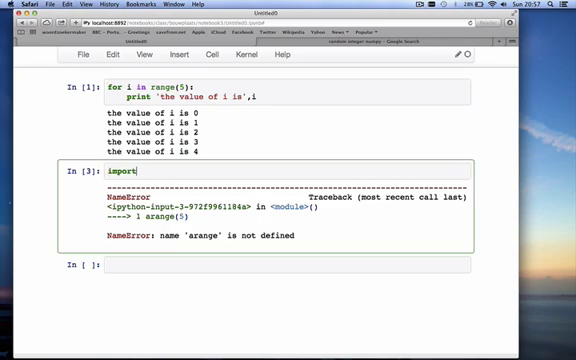
text(numpy a)
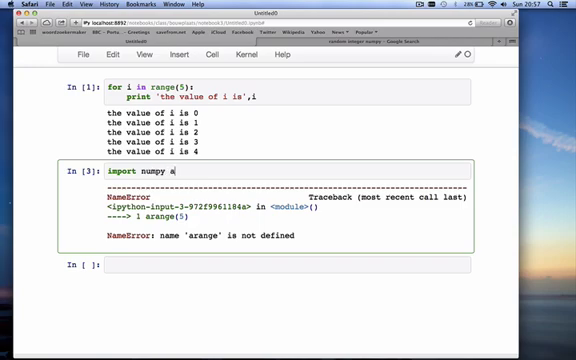
text(s np)
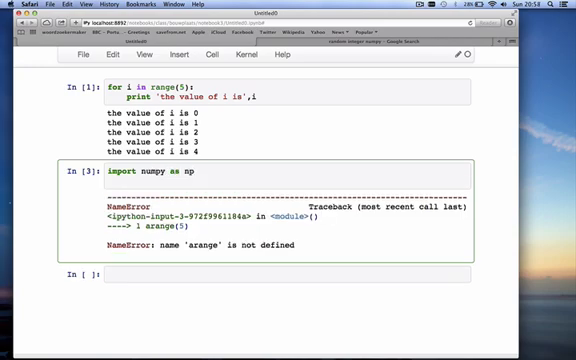
text(np.arange())
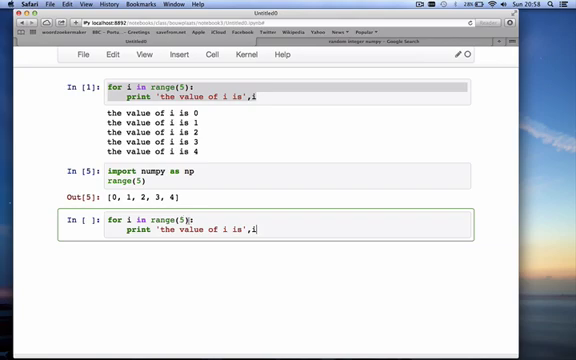
- Replace range(5) with the mixed list [0,'hello',102**2,np.min,-40] and run the loop
key(backspace)
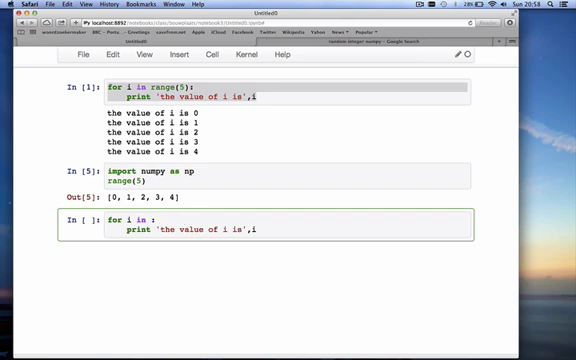
text([0,1,2,3,)
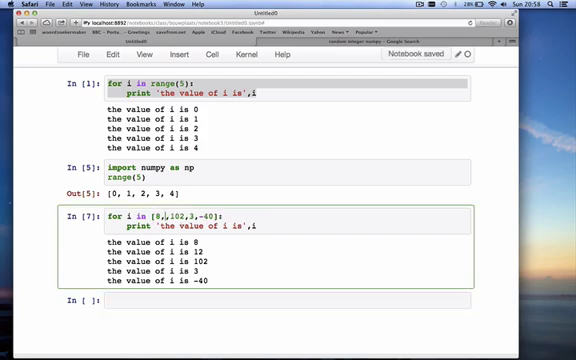
text('hello')
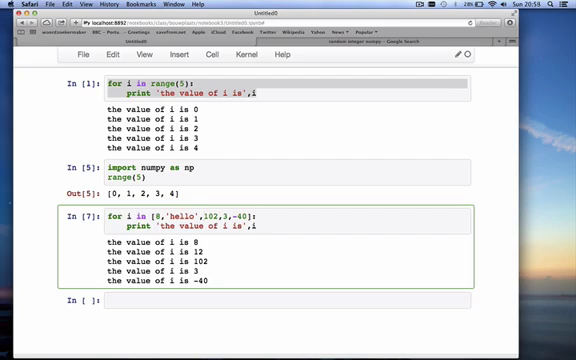
text(**)
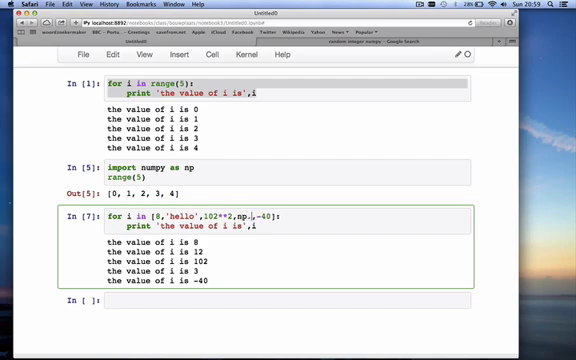
key(Shift+Enter)
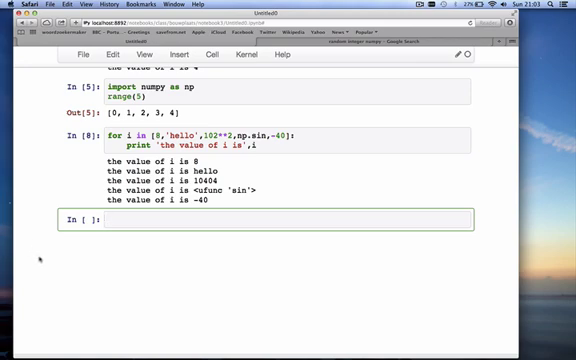
- Write a for loop over range(5) whose body prints 'hello'
text(for i in)
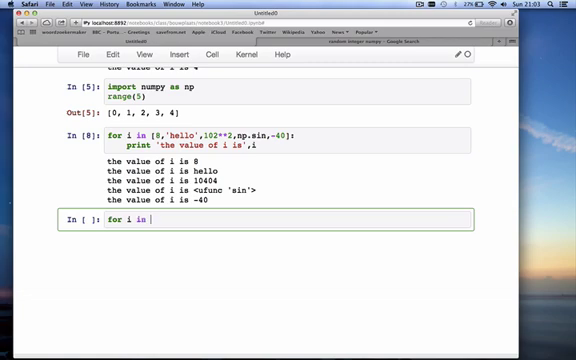
text(range(5))
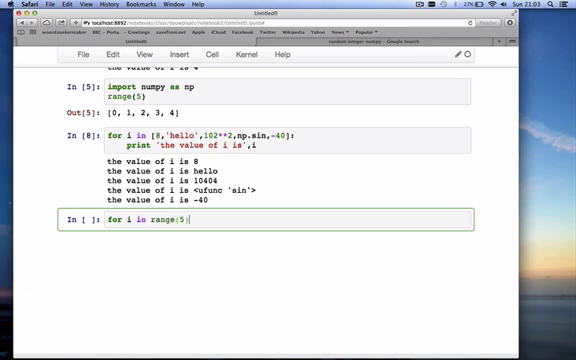
text(:)
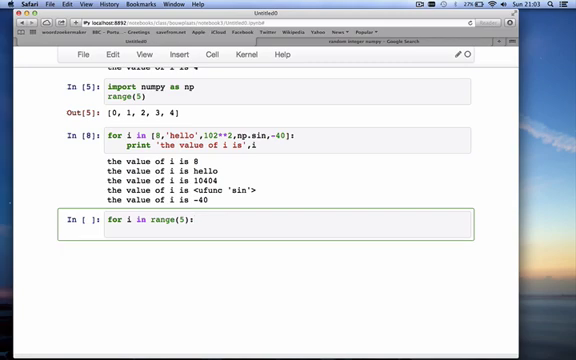
key(Enter)
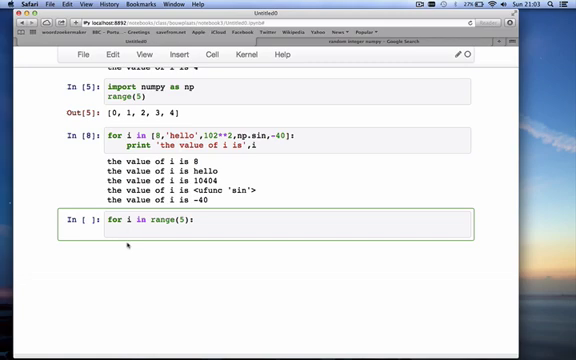
text(print b)
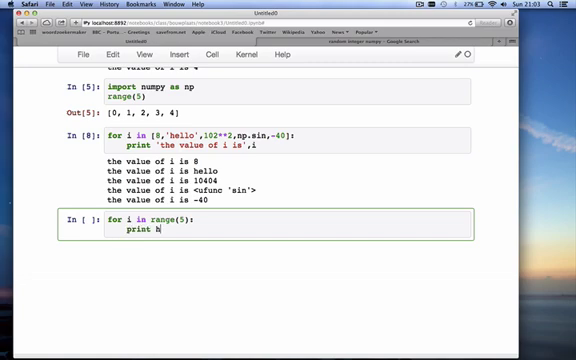
text('h)
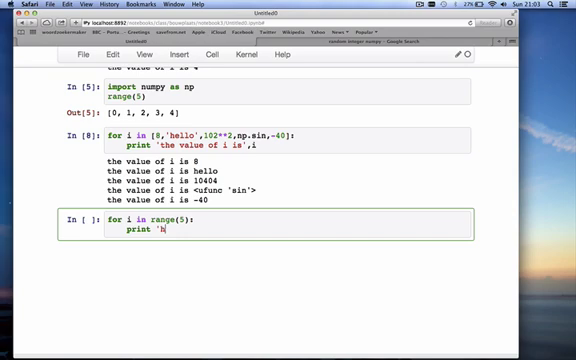
text(ello')
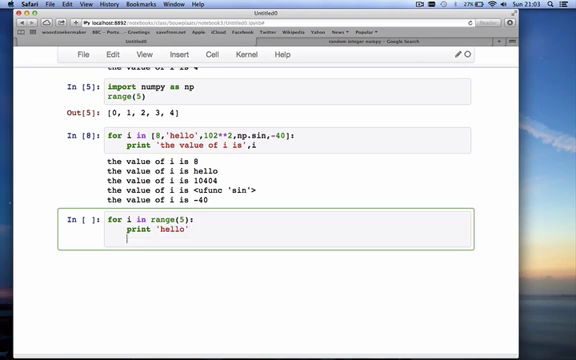
- Add a = i + ... with print 'a:', a, and a final print 'I am done'
text(a = i + 20)
text(print ')
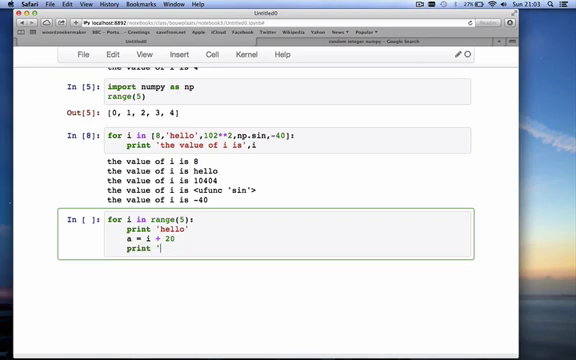
text(a)
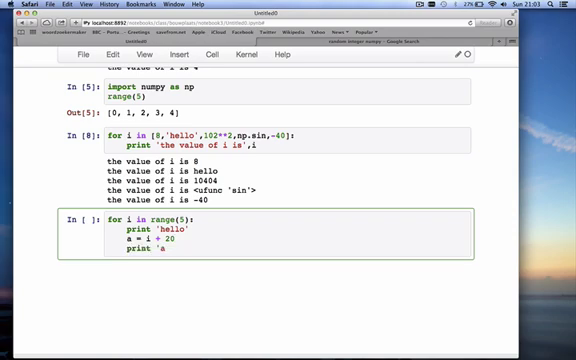
text(:',a)
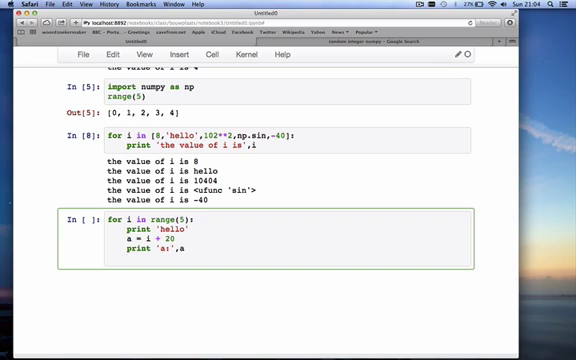
text(print ')
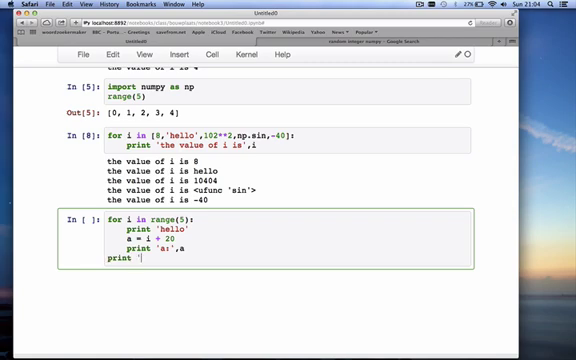
text(I am done')
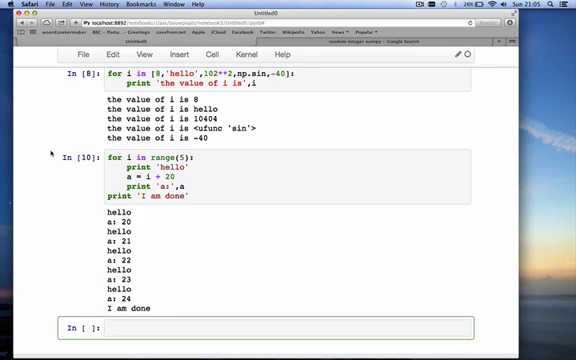
- Write a = input() and if a > 5: print 'a is larger than 5'
text(if a)
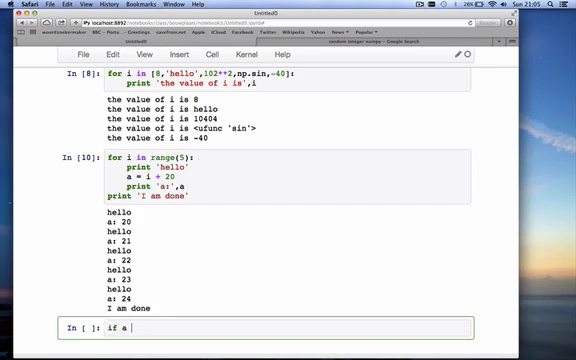
text(> 5)
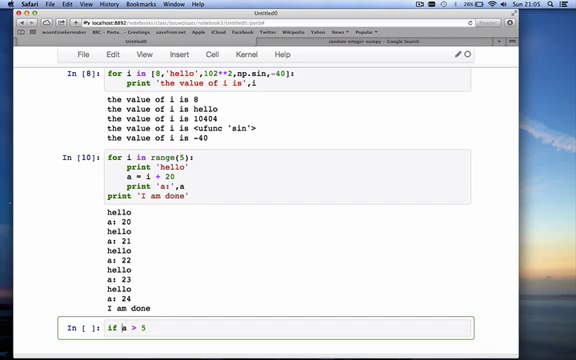
text(a)
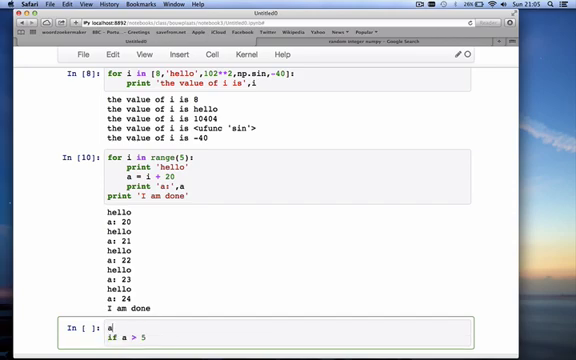
text(= input())
text(print)
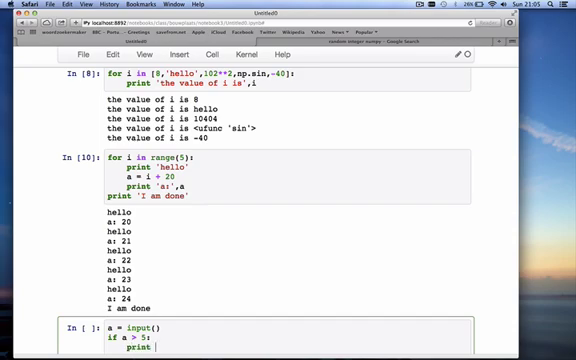
text('a is lar)
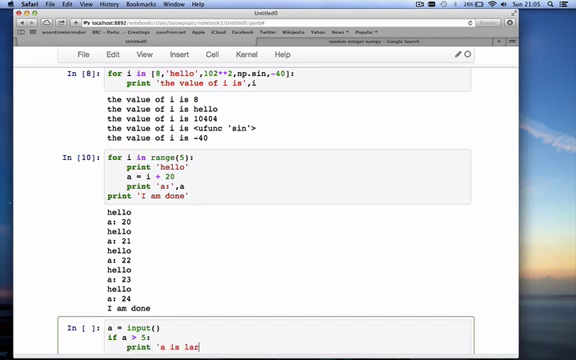
text(ger than t)
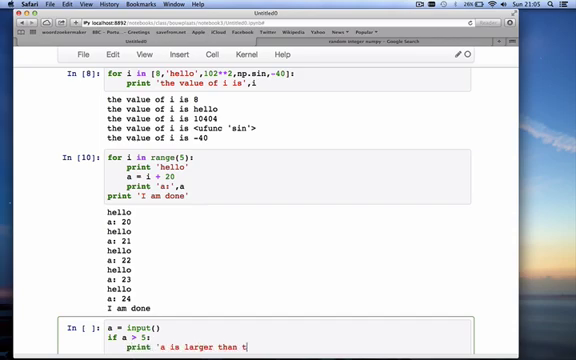
text(5')
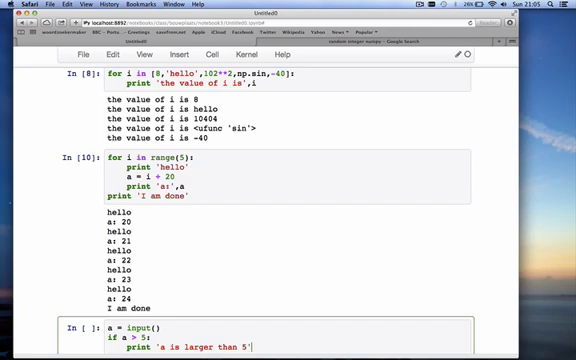
- Test with 3, then add an else branch printing 'a is NOT larger than 5'
scroll(down, 3)
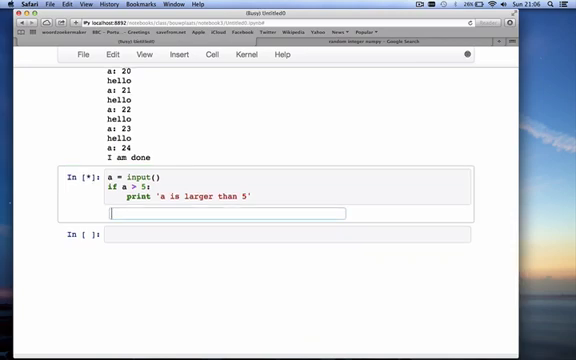
text(3)
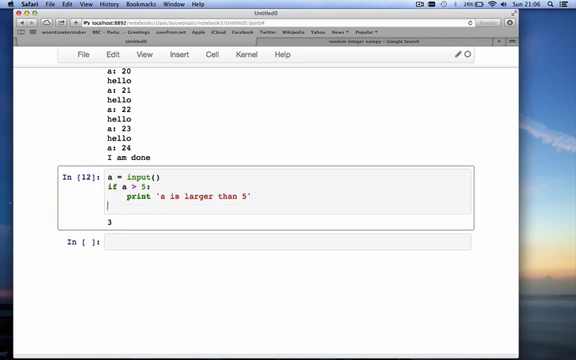
text(else:)
text(print 'a i)
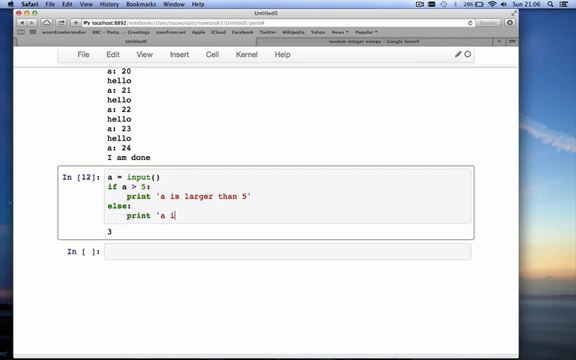
text(s NOT larger)
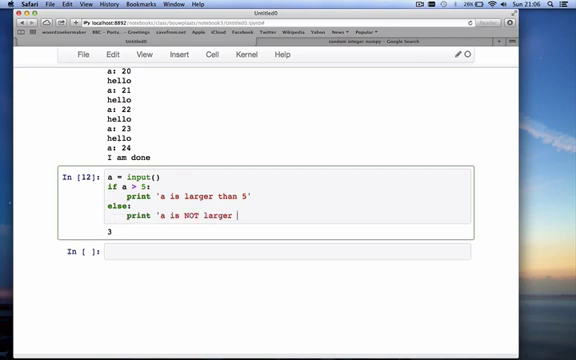
text(than 5')
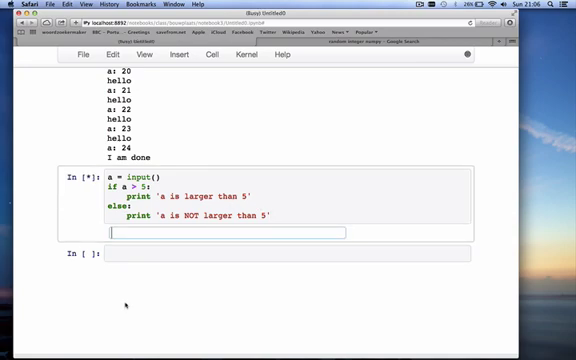
- Run the cell entering test values 2 and 5 for a
text(2)
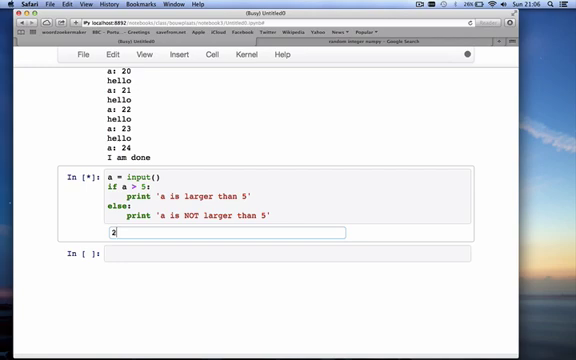
key(Enter)
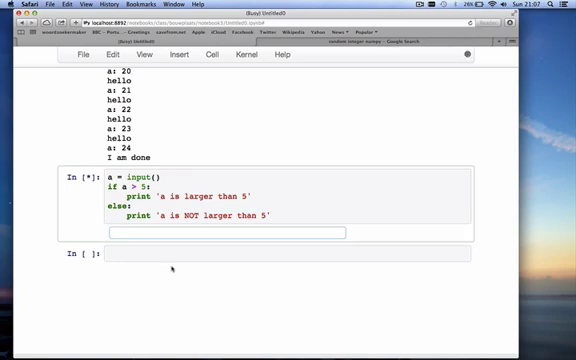
text(5)
click(288, 206)
text( if a)
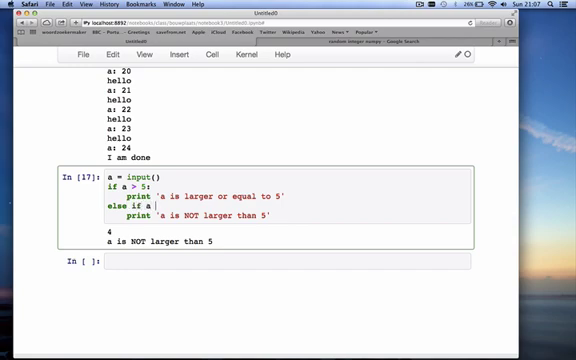
- Add elif a < 5: print 'a is smaller than 5' and else: print 'a is equal to 5'
text(< 5:)
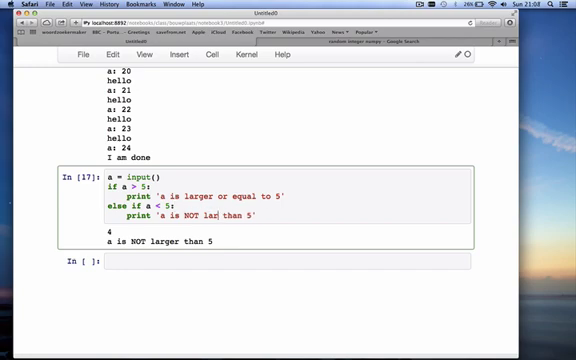
text(smaller)
click(286, 194)
text(than)
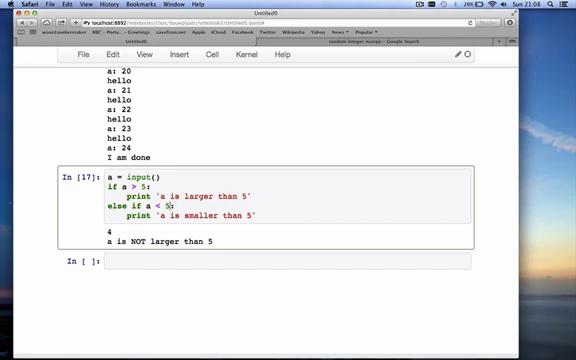
text(elif)
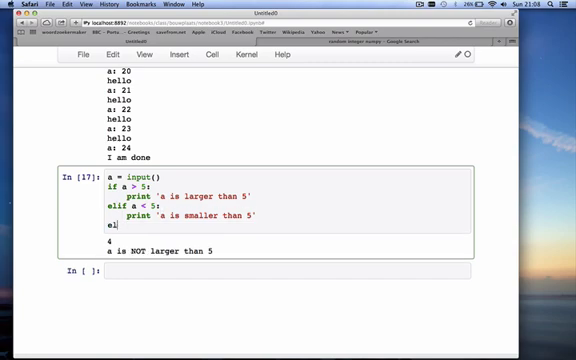
text(se:)
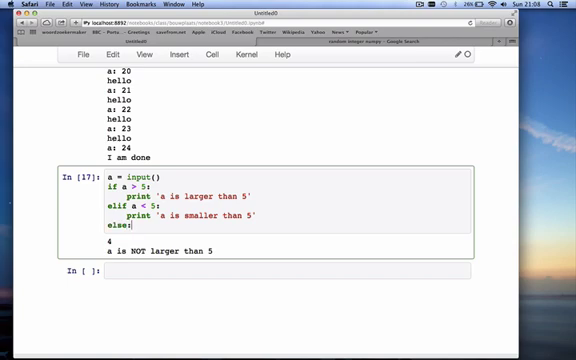
text(print)
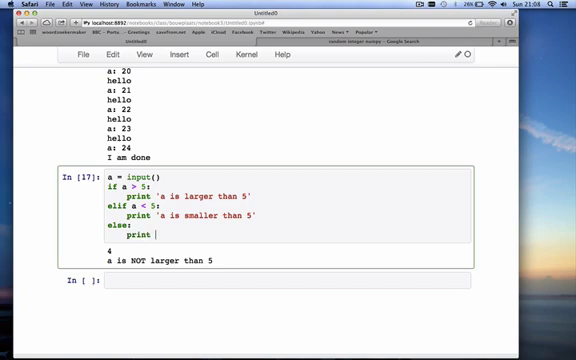
text('a is sm)
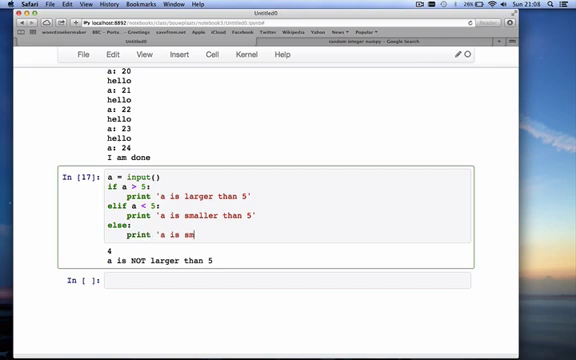
text(aller than)
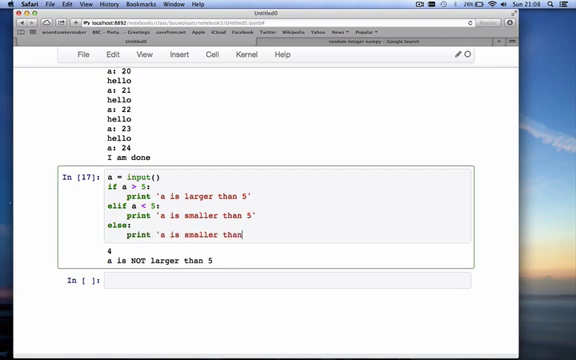
text(a is equa)
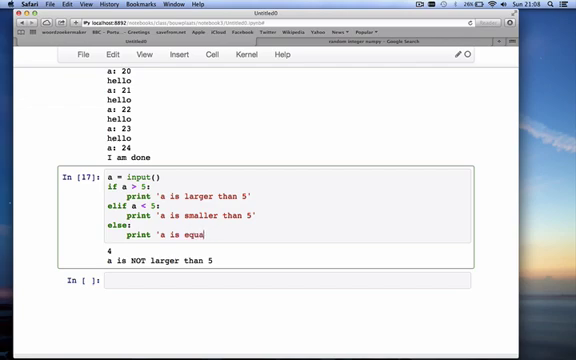
text(l to 5')
text(b = a +)
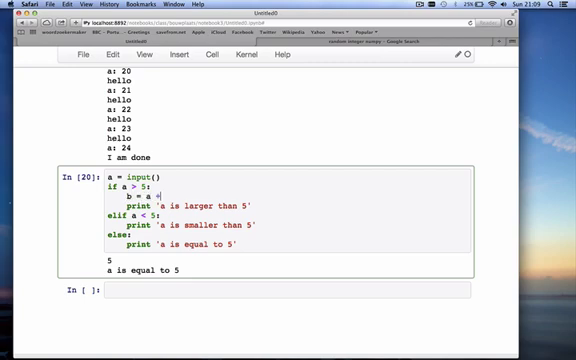
- Print b alongside the larger-than-5 message and run the cell with 8 as input
text(23)
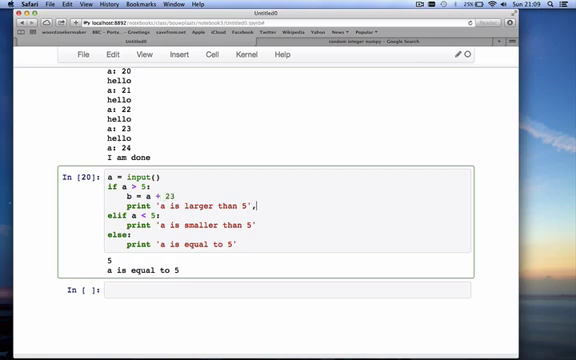
text(,b)
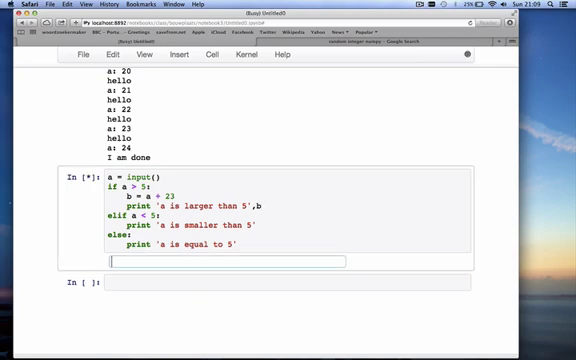
text(8)
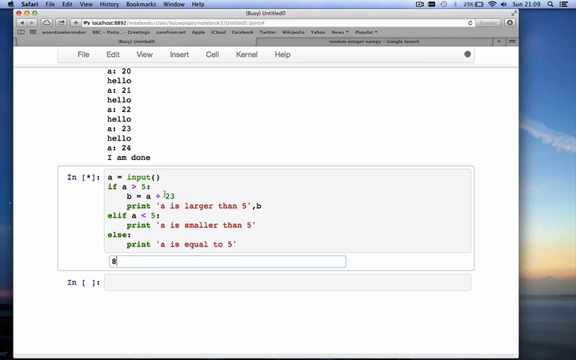
key(Return)
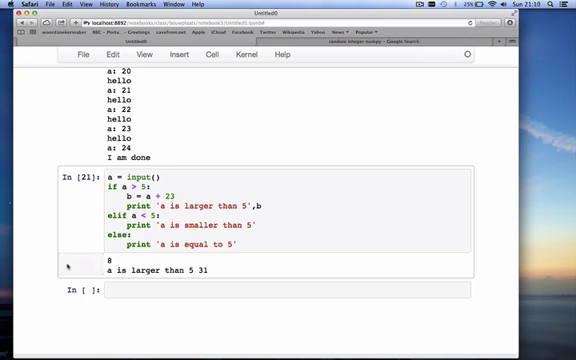
- Write a for loop header over the list [2,8,3,5,10,12]
scroll(down, 3)
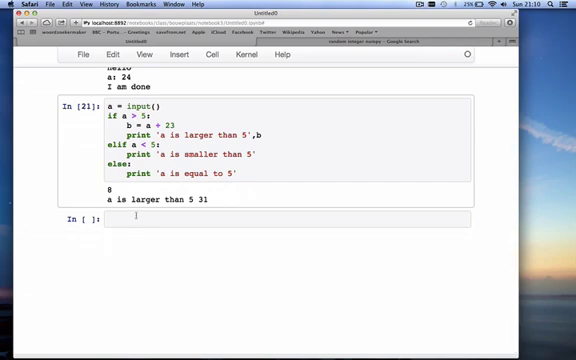
text(for i)
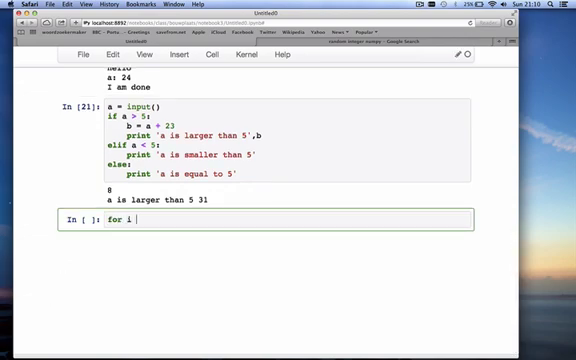
text(in range()
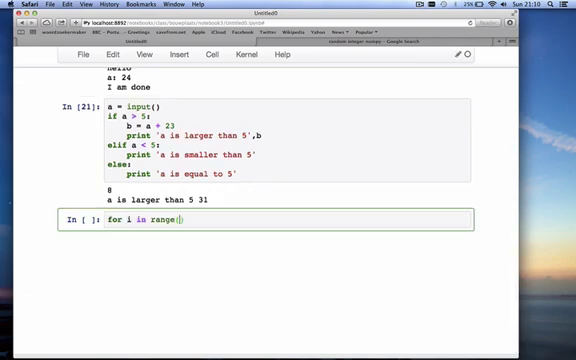
key(Backspace)
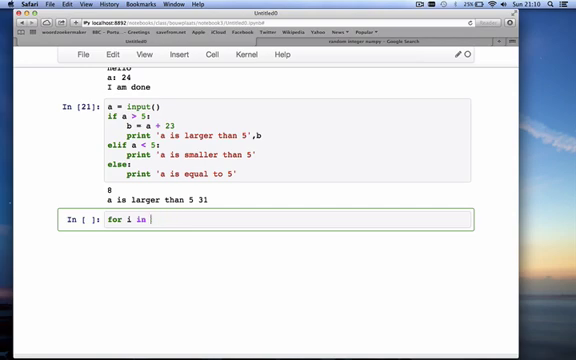
text([2,8,)
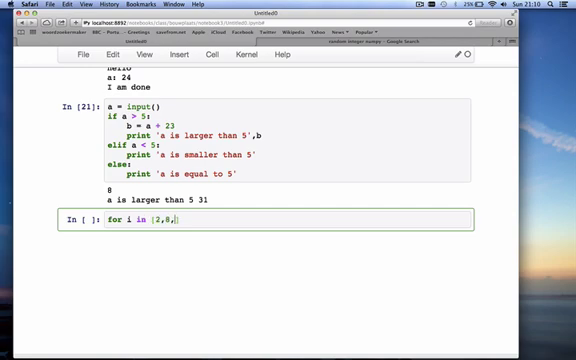
text(3,5)
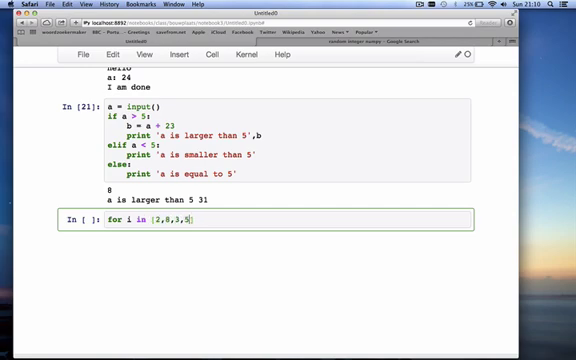
text(10,)
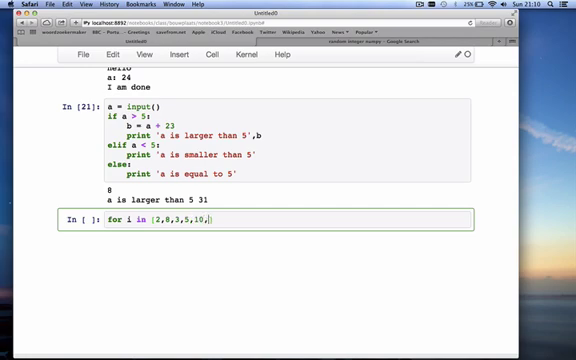
text(12)
text(if)
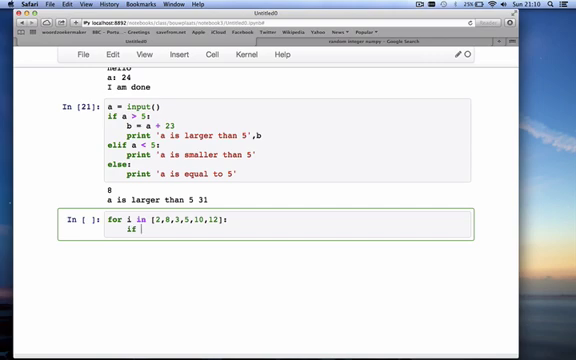
- Add if i > 5 / else bodies printing i as larger or smaller than 5
text(i > 5:)
text(print i)
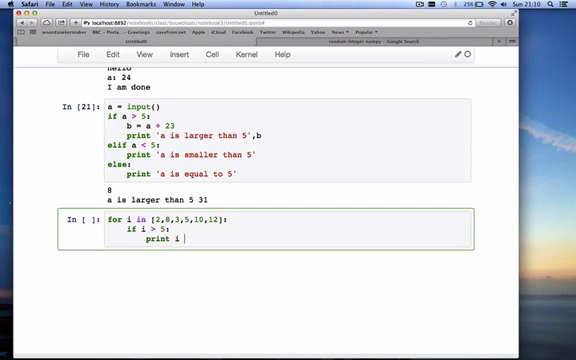
key(BackSpace)
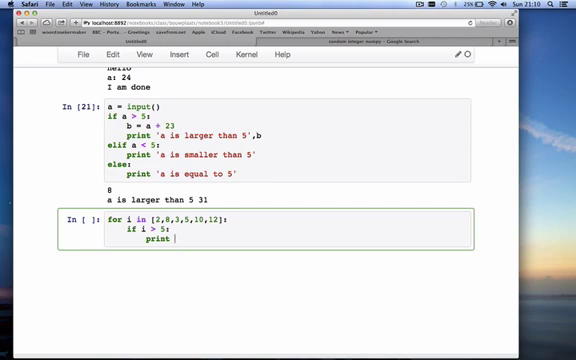
text(i,'i larger than 4)
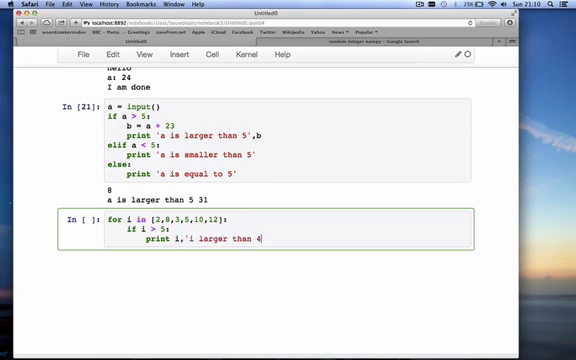
text(5')
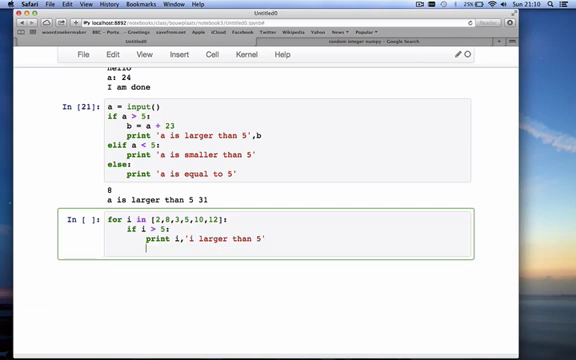
text(else:)
text(print)
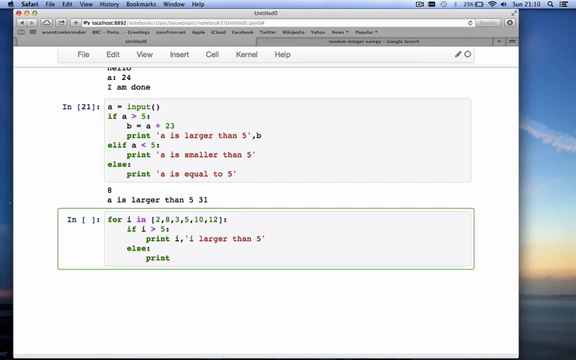
text(i,'i)
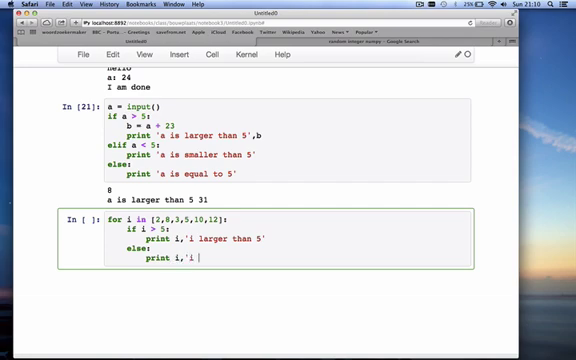
text(smaller than 5)
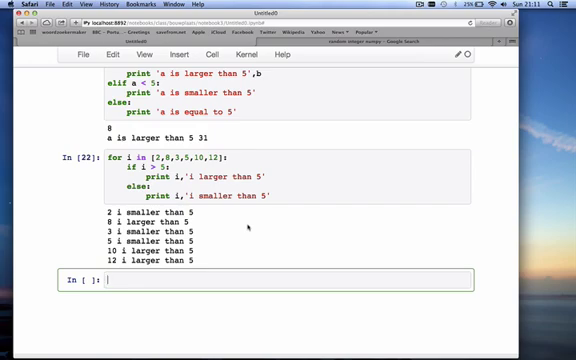
- Scroll down to view the loop output classifying each number against 5
scroll(down, 3)
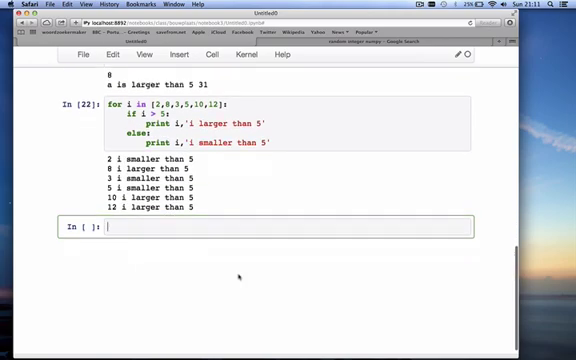
scroll(down, 3)
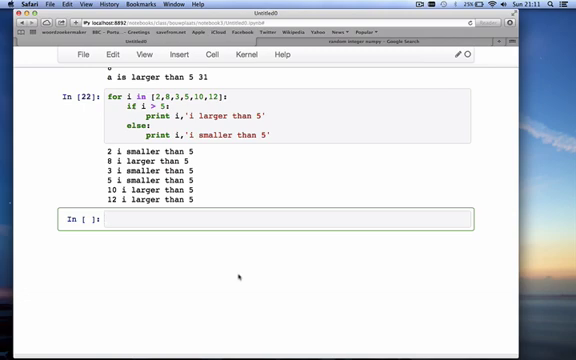
- Assign x = np.random.randint(1,10,(4,8)) to create a 4-by-8 random integer array
text(r)
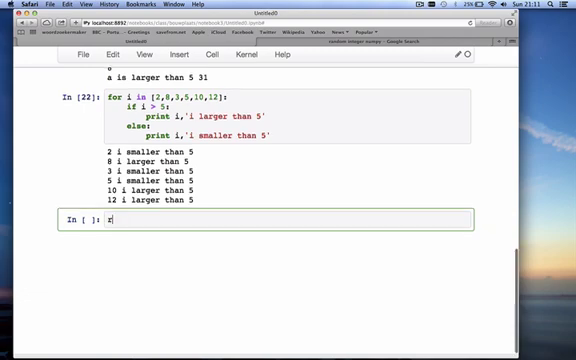
text(p.)
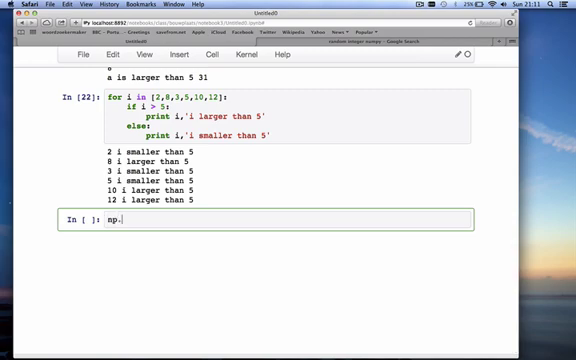
text(random.ran)
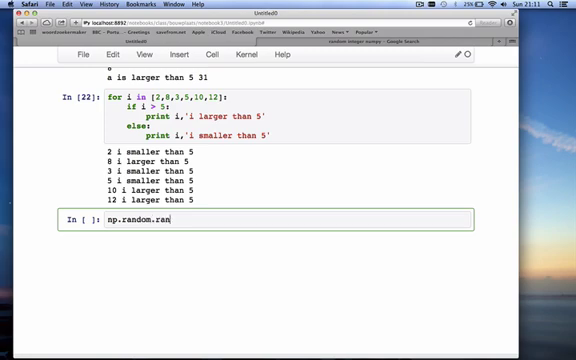
text(dint)
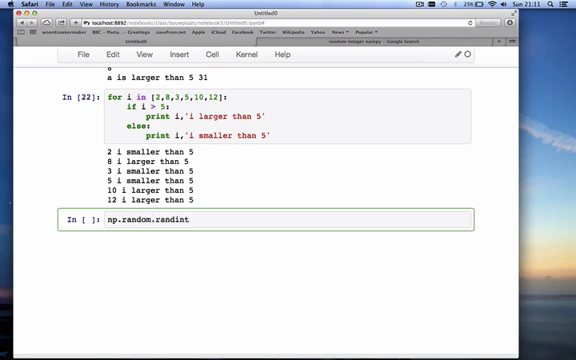
text(())
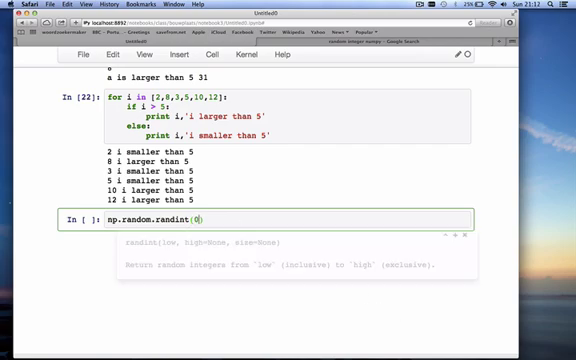
text(,10))
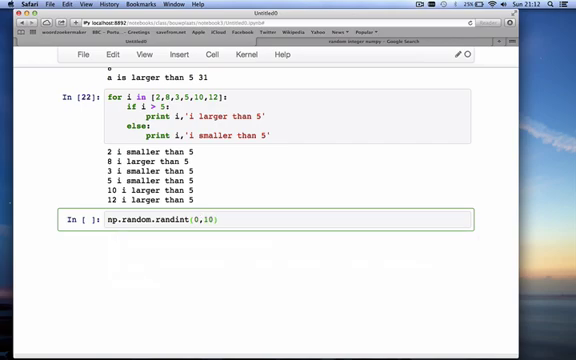
text(1,()
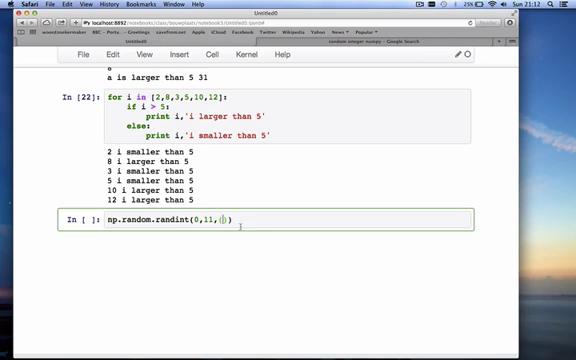
text(4,)
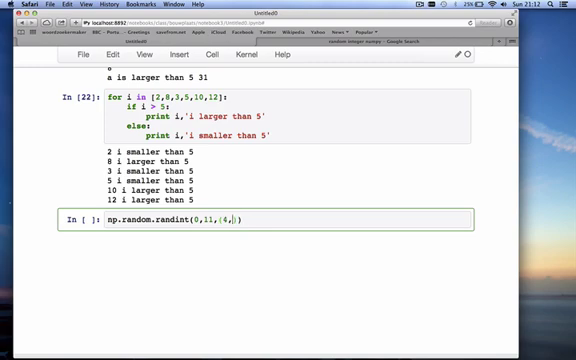
text(8)
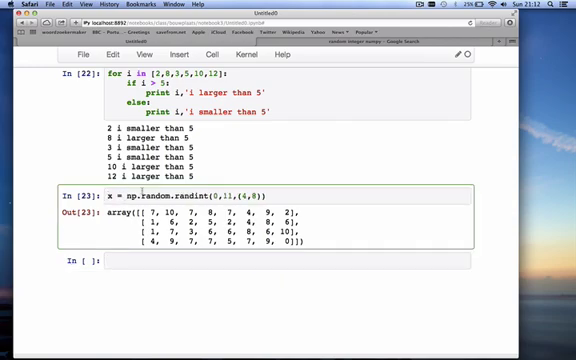
- Add print x to the randint cell and re-run it to show the regenerated integer grid
text(print x)
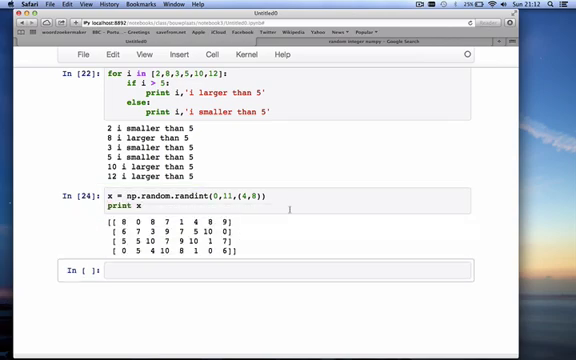
scroll(down, 3)
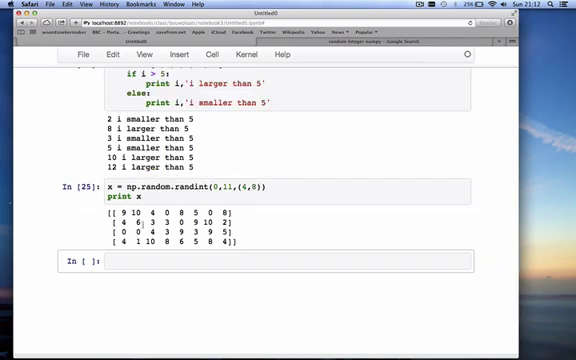
scroll(down, 3)
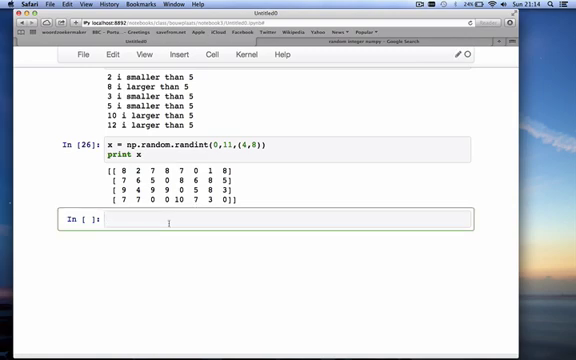
- Write the outer loop for irow in range(4) that resets m = 0 for each row
text(for)
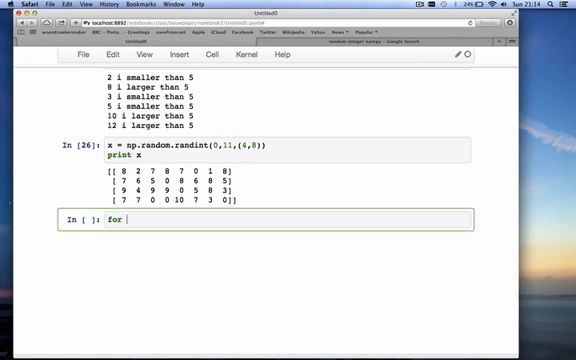
text(irow in rang)
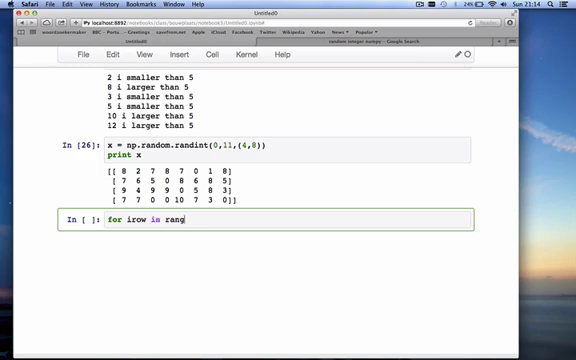
text(e(4):)
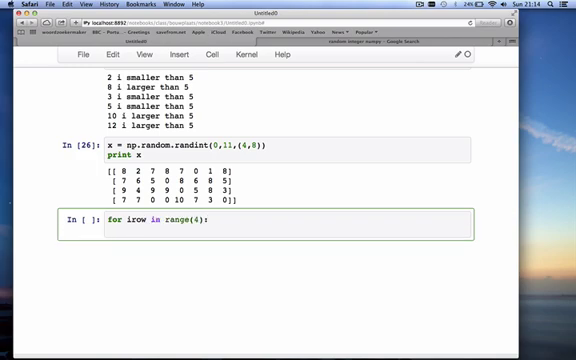
text(m =)
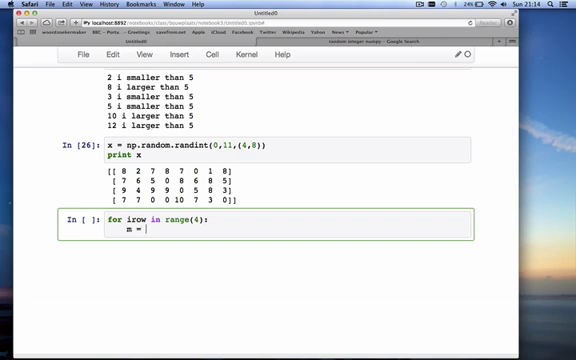
text(0)
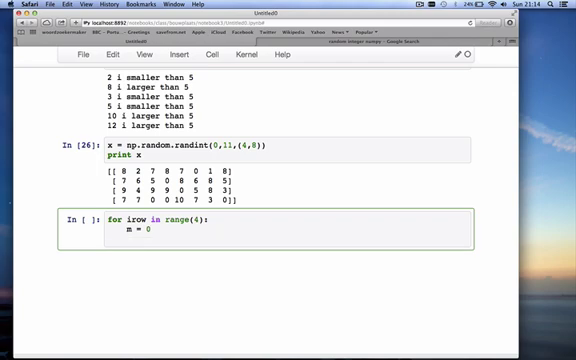
- Add the inner loop for jcol in range(8) over the row's columns
text(for)
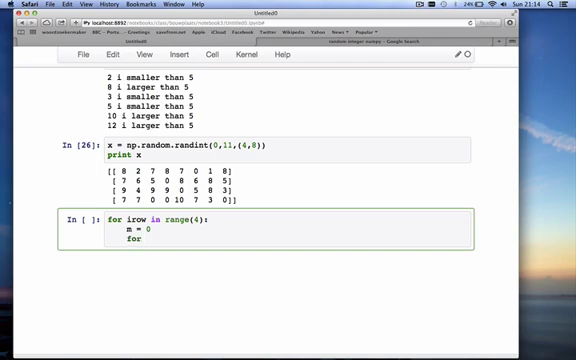
text(j)
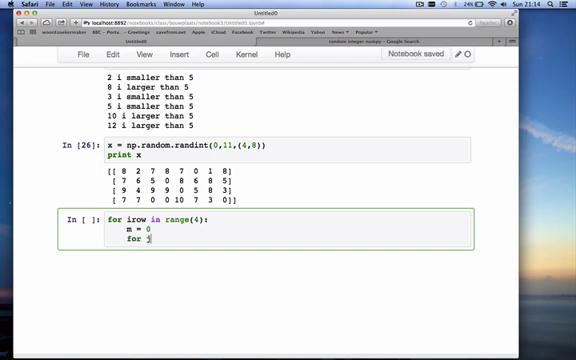
text(col in)
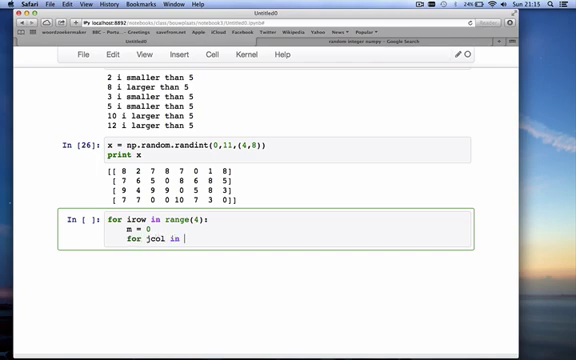
text(range()
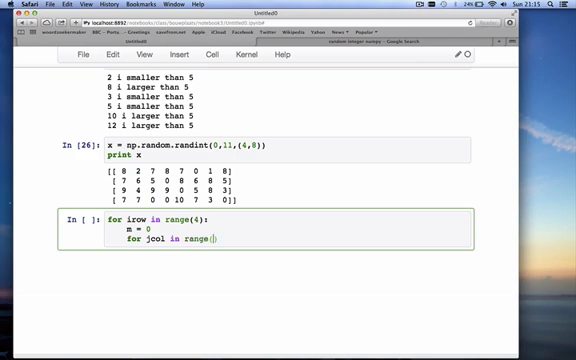
text(8):)
text(if x)
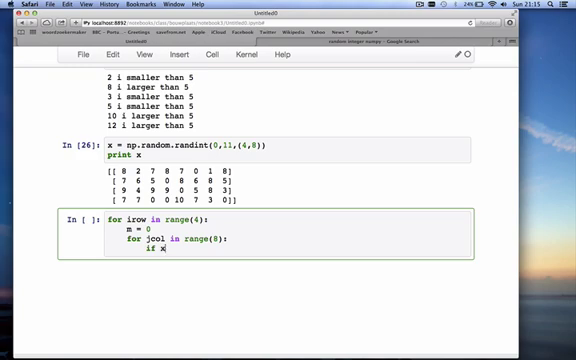
- Inside the inner loop, set m = x[irow,jcol] whenever x[irow,jcol] > m
text(irow,j)
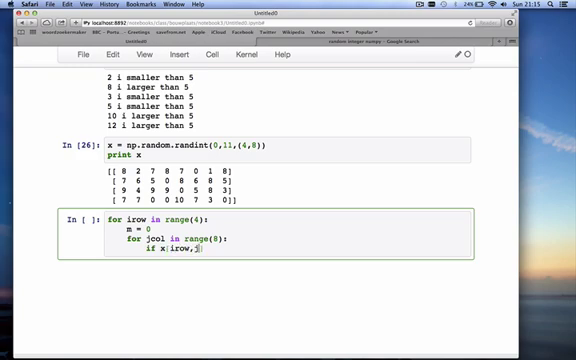
text(col] >)
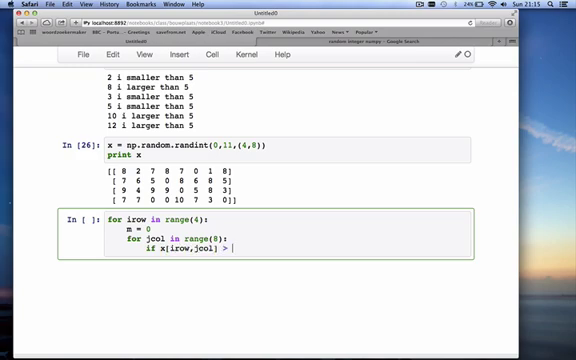
text(m:)
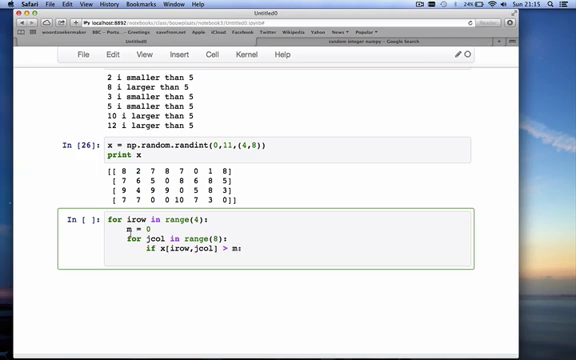
text(m =)
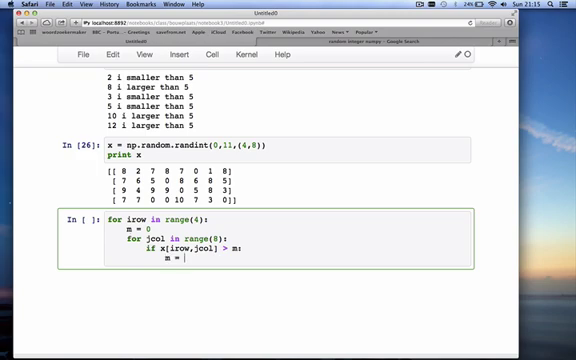
text(x[irow,)
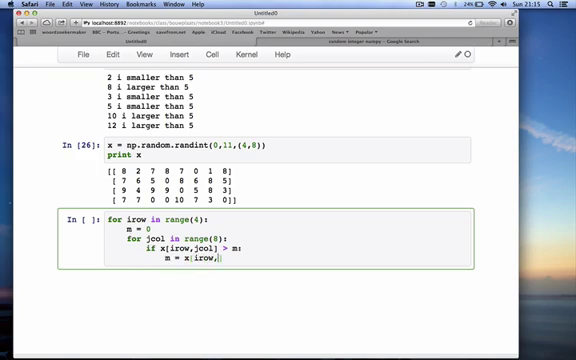
text(jcol])
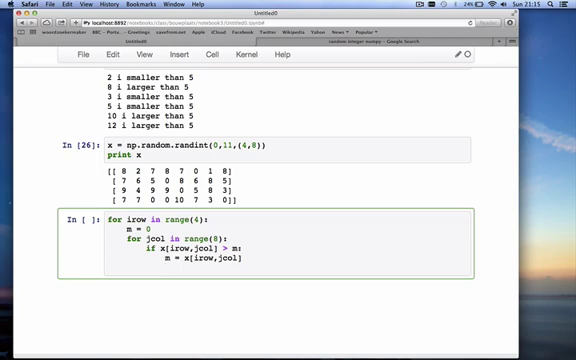
- Add print 'the maximum value of row', irow, 'is', m and run, listing 8, 8, 9, 10
text(print 'the)
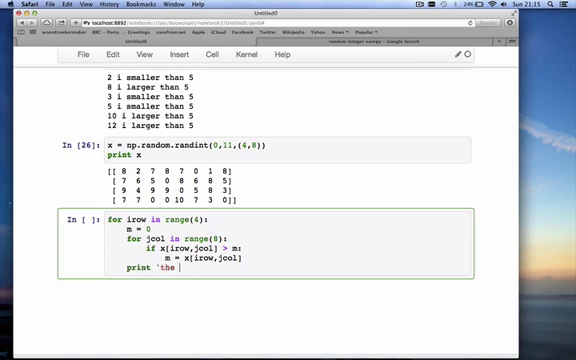
text(maximum va)
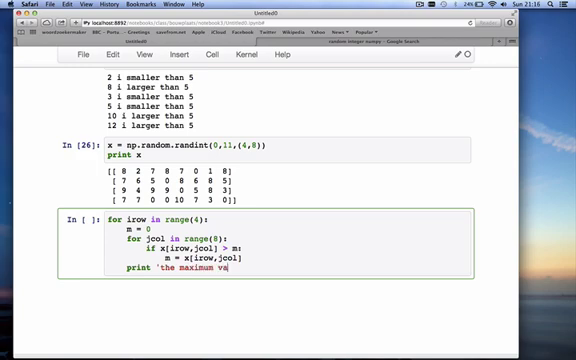
text(lue of row',irow,'is)
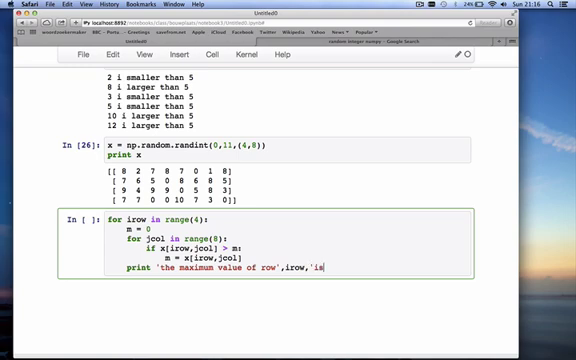
text(,m)
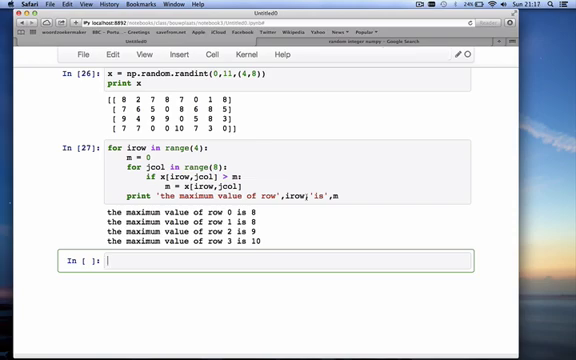
- Run np.amax(x) for the overall maximum 10, then with an axis argument for the row maxima
text(am)
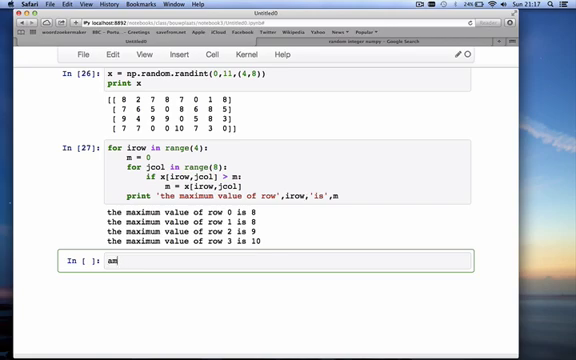
text(np.a)
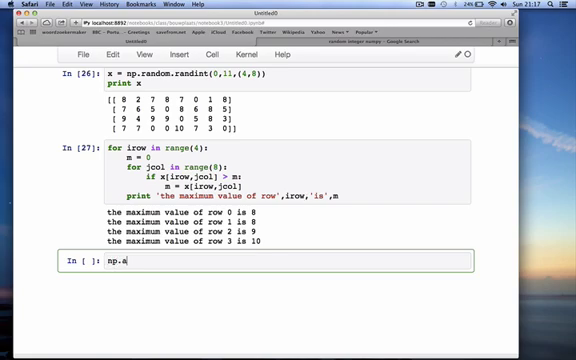
text(max())
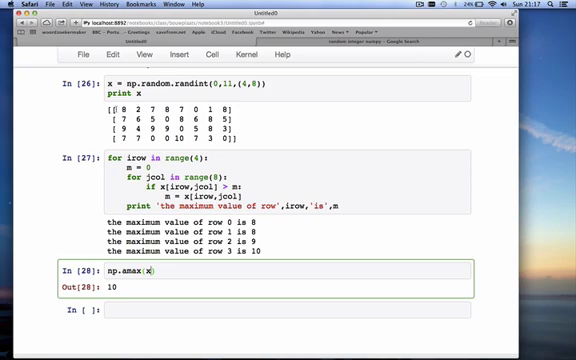
mouse_move(132, 290)
text(,1)
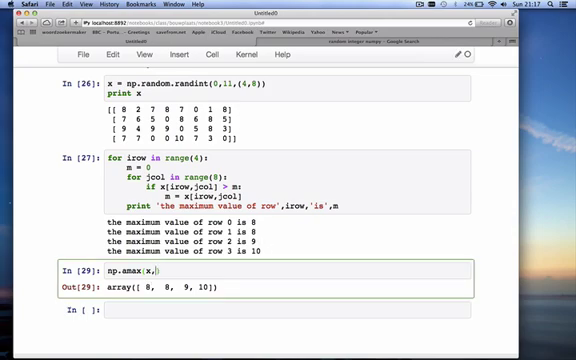
text(0)
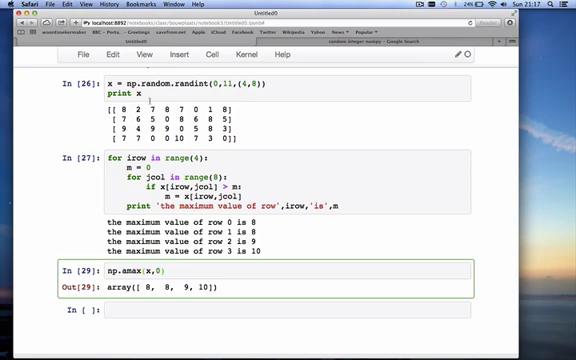